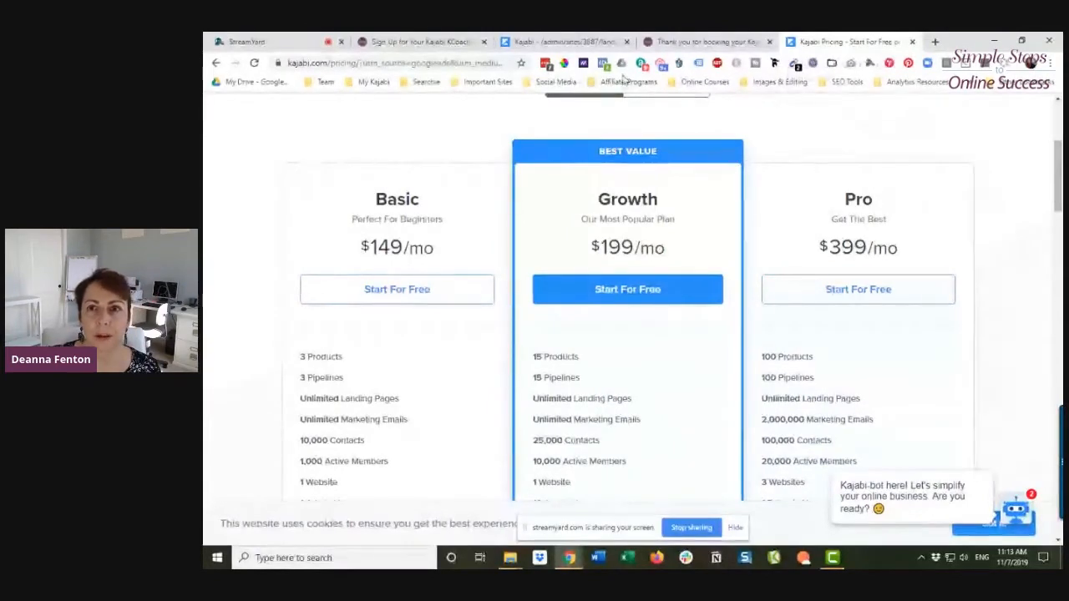
{"action": "mouse_move", "coordinate": [421, 42]}
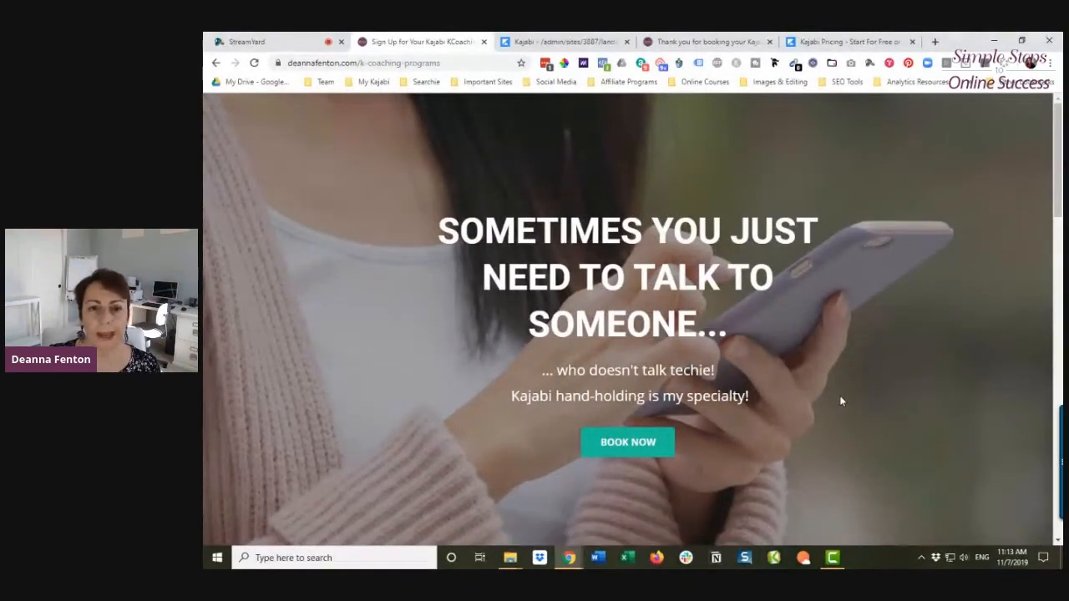
Step: Scroll past the intro video to the KCoaching Options cards ($147, $297, $529)
{"action": "scroll", "scroll_direction": "down", "scroll_amount": 3}
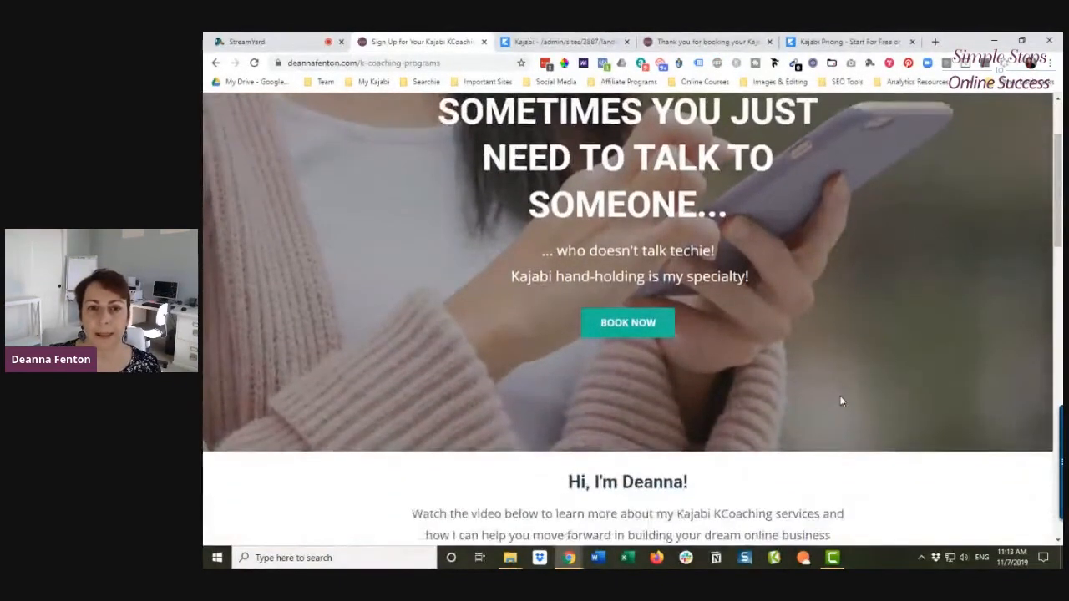
{"action": "scroll", "scroll_direction": "down", "scroll_amount": 3}
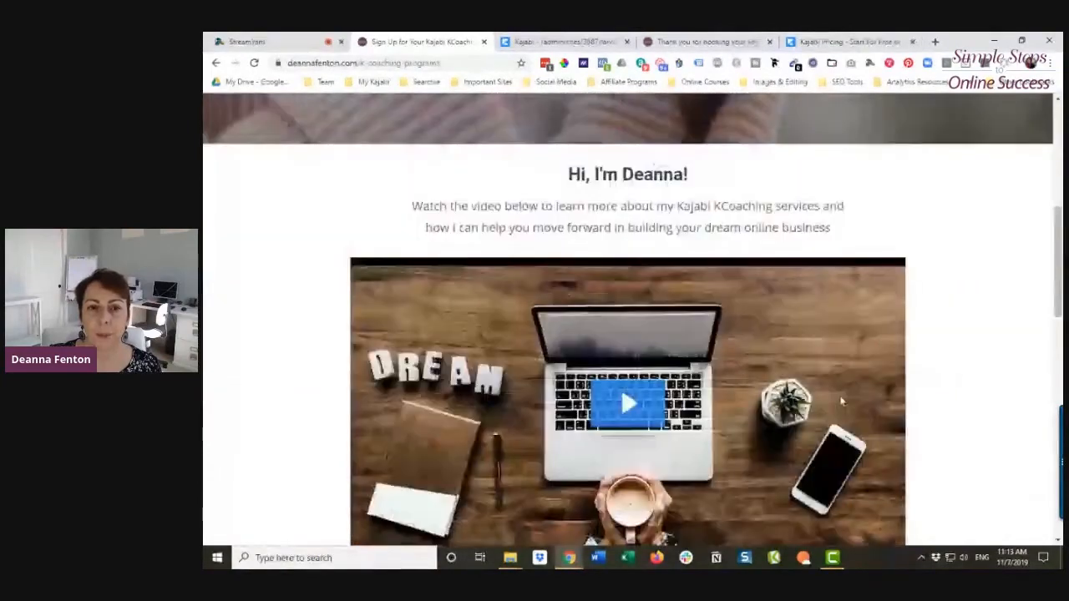
{"action": "scroll", "scroll_direction": "down", "scroll_amount": 3}
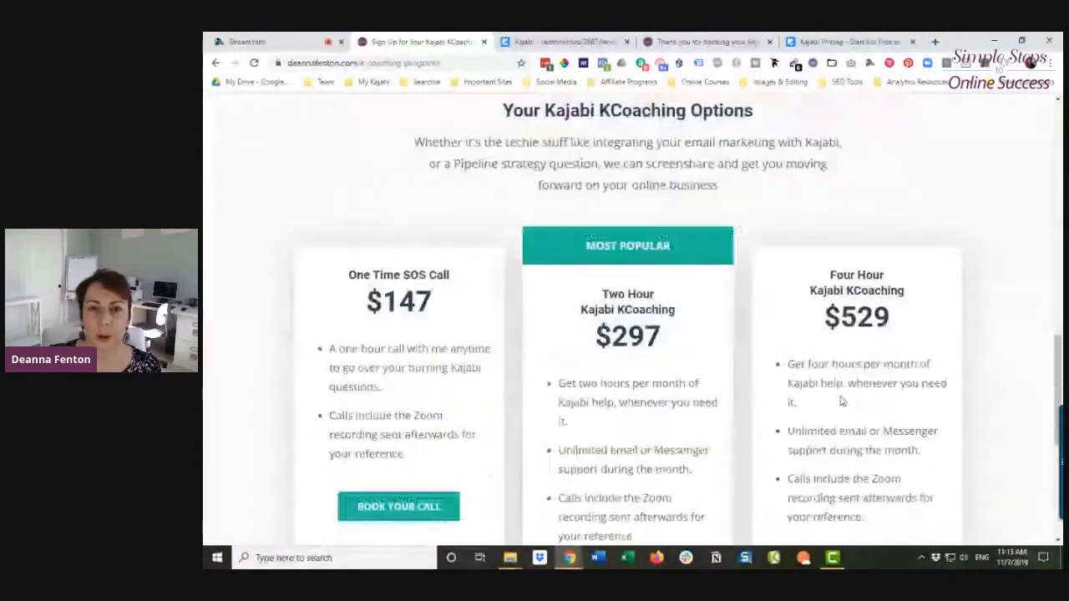
{"action": "scroll", "scroll_direction": "down", "scroll_amount": 3}
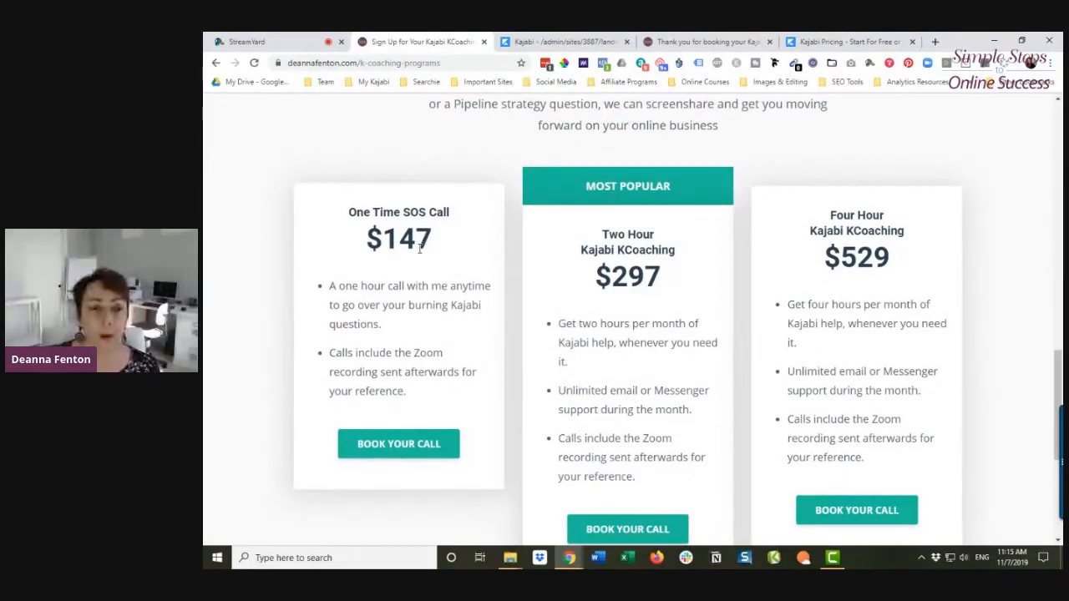
{"action": "mouse_move", "coordinate": [374, 262]}
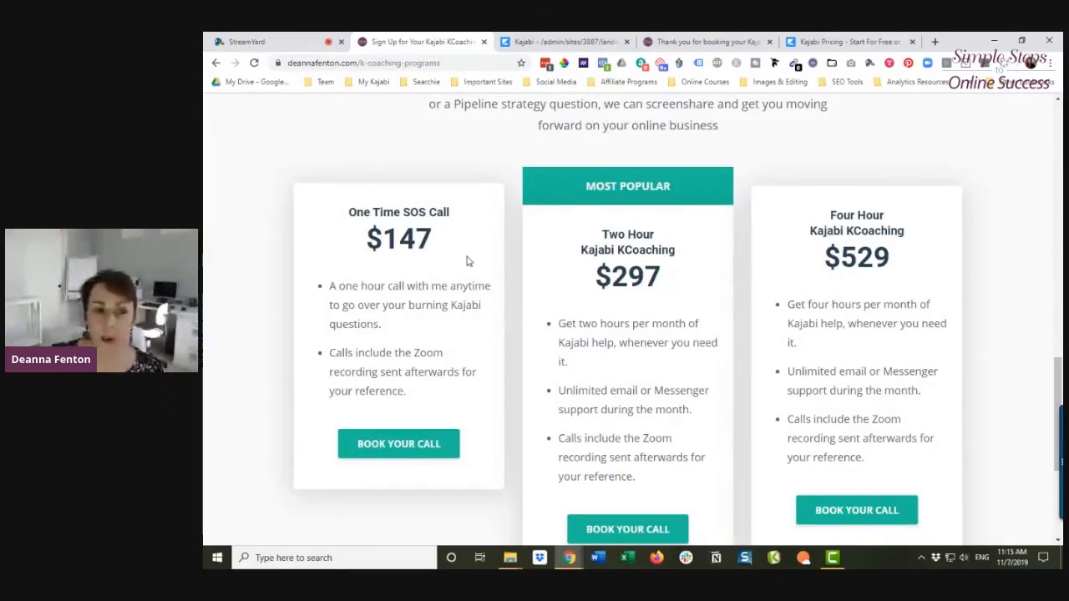
{"action": "left_click", "coordinate": [398, 444]}
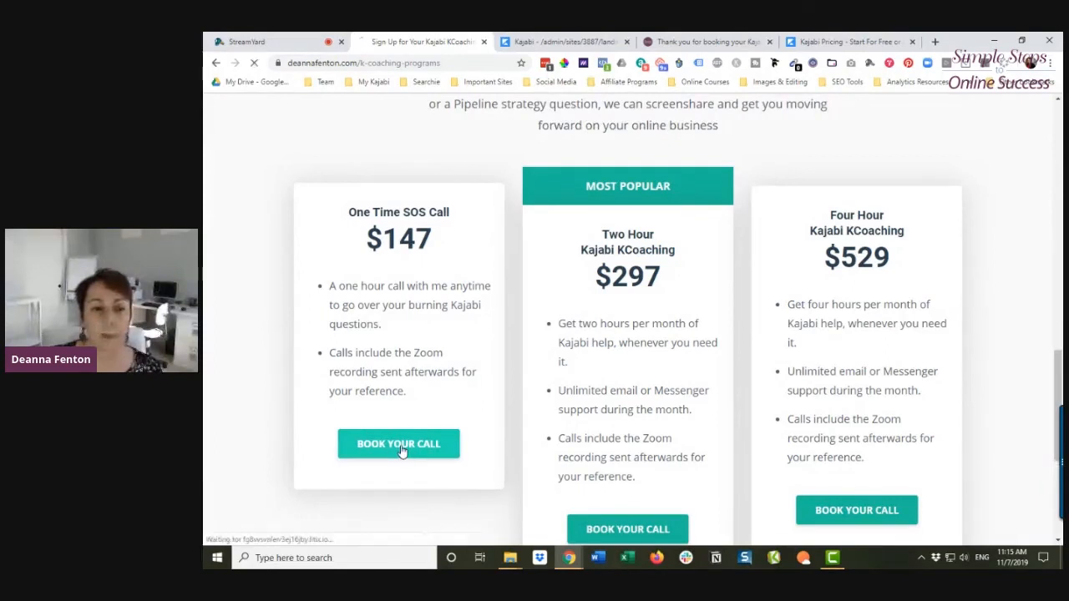
Step: Use the One Time SOS Call's Book Your Call button to reach the $147 one-hour session checkout
{"action": "left_click", "coordinate": [398, 445]}
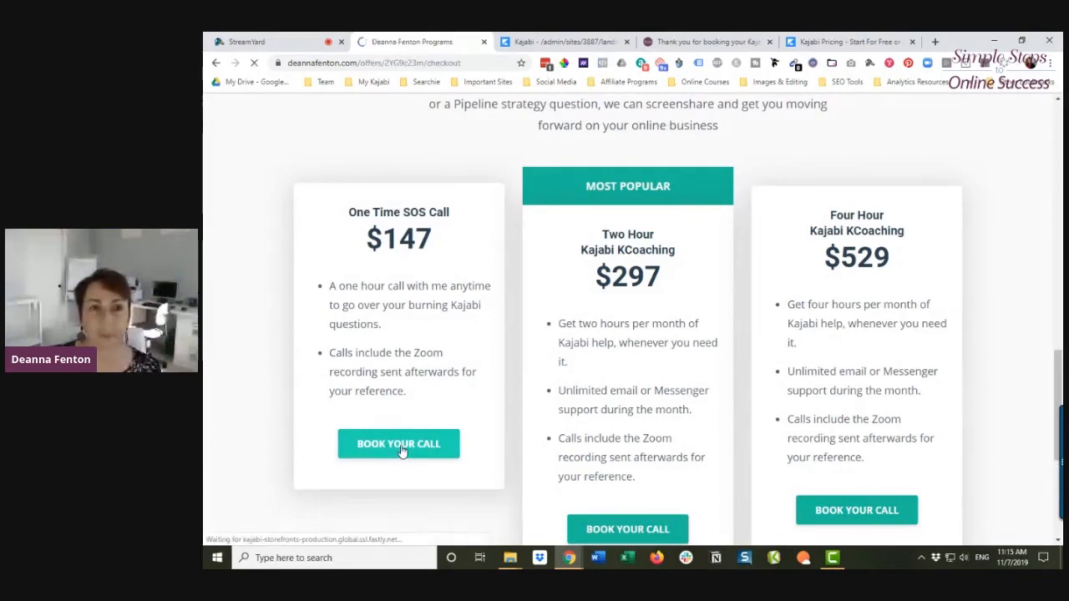
{"action": "left_click", "coordinate": [397, 444]}
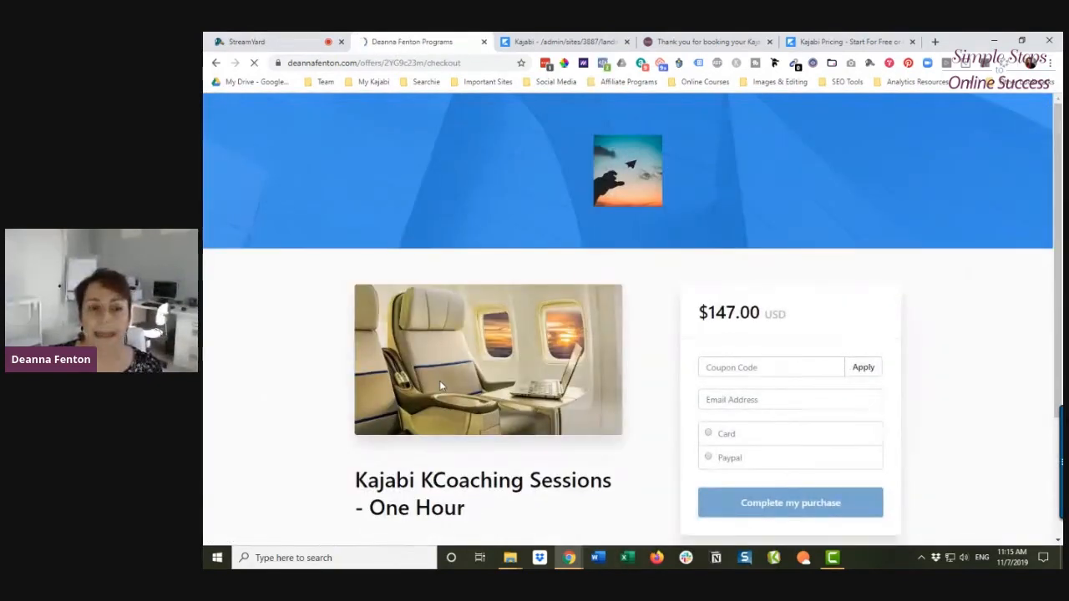
{"action": "scroll", "scroll_direction": "down", "scroll_amount": 3}
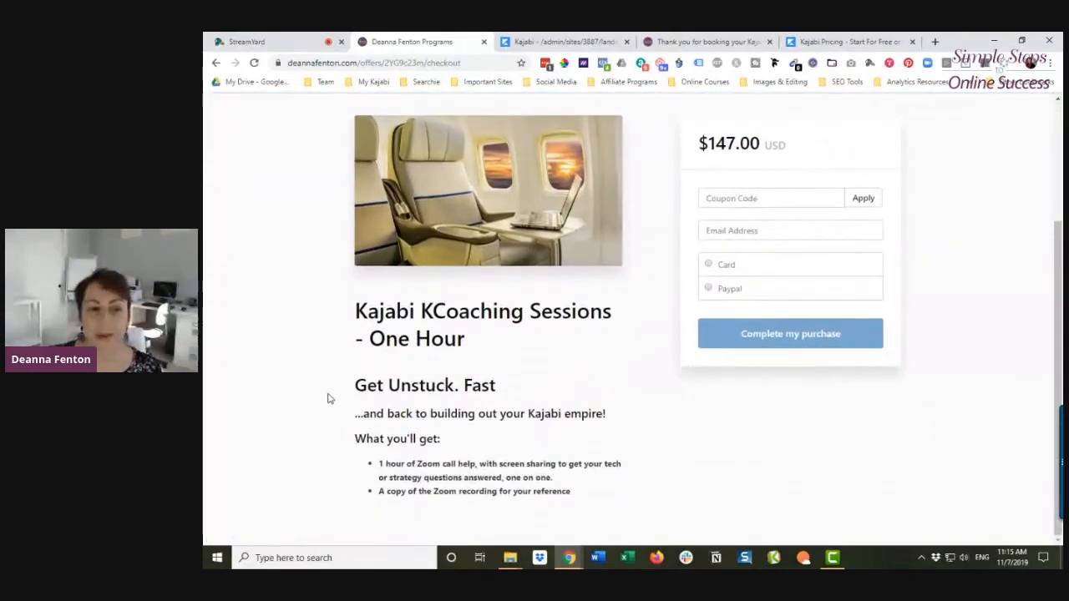
{"action": "scroll", "scroll_direction": "up", "scroll_amount": 3}
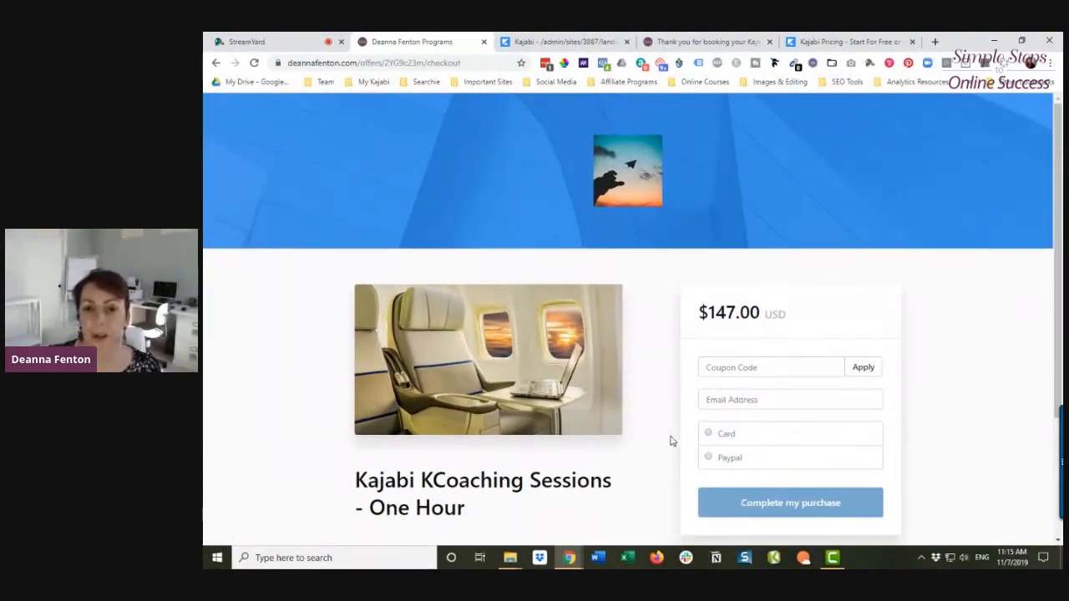
{"action": "mouse_move", "coordinate": [650, 485]}
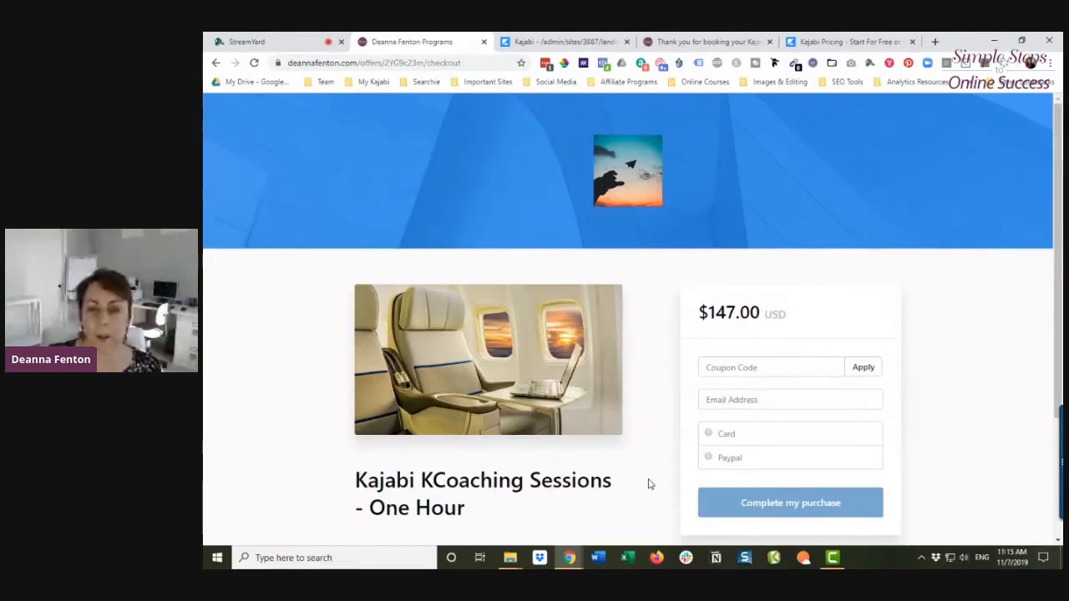